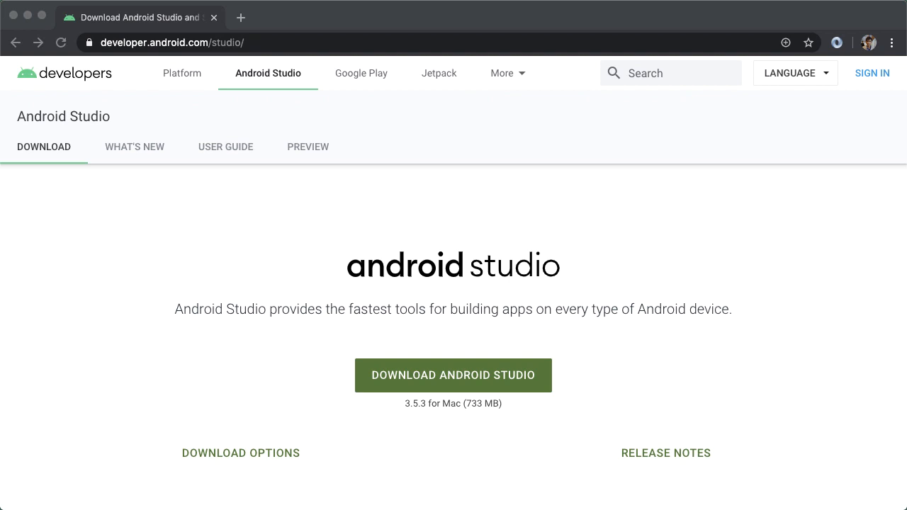
- Start a new Android Studio project using the Empty Activity template for Phone and Tablet
left_click(453, 374)
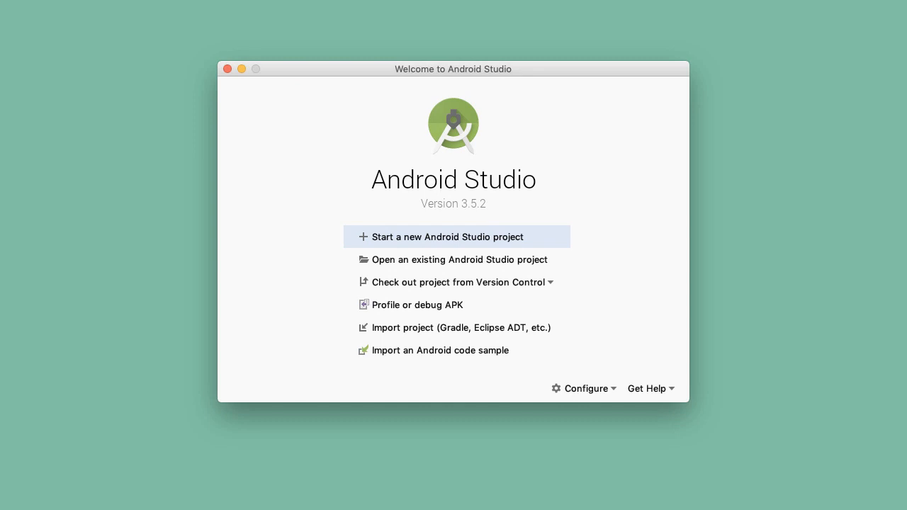
left_click(448, 237)
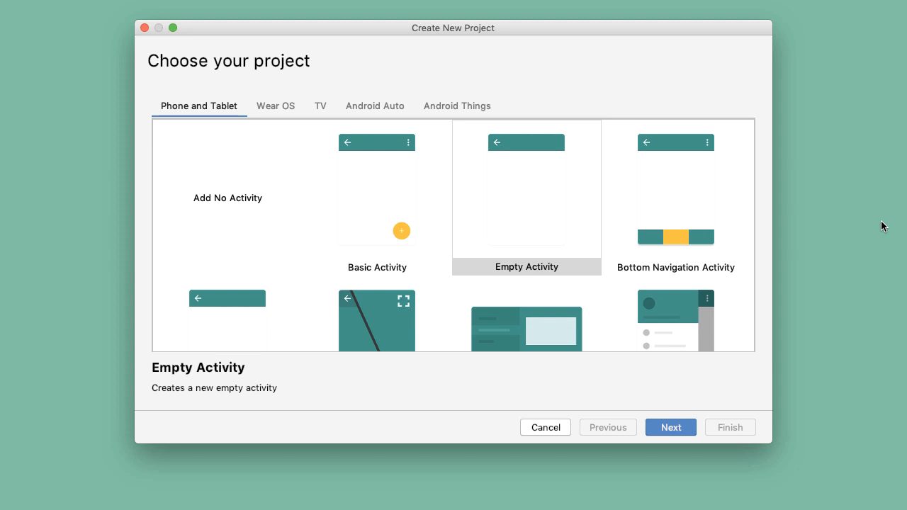
- Name the new project StudioStudy, keeping Kotlin and minimum API 21, and create it
left_click(670, 428)
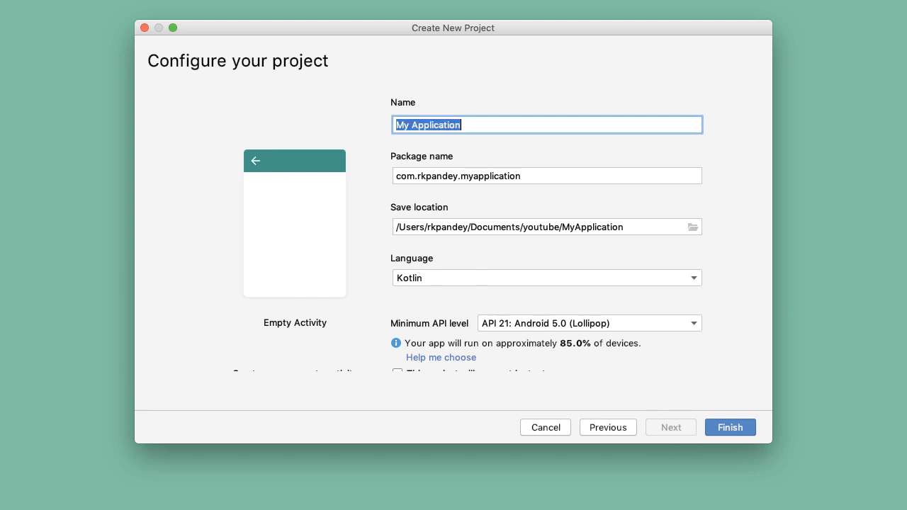
type("StudioSty")
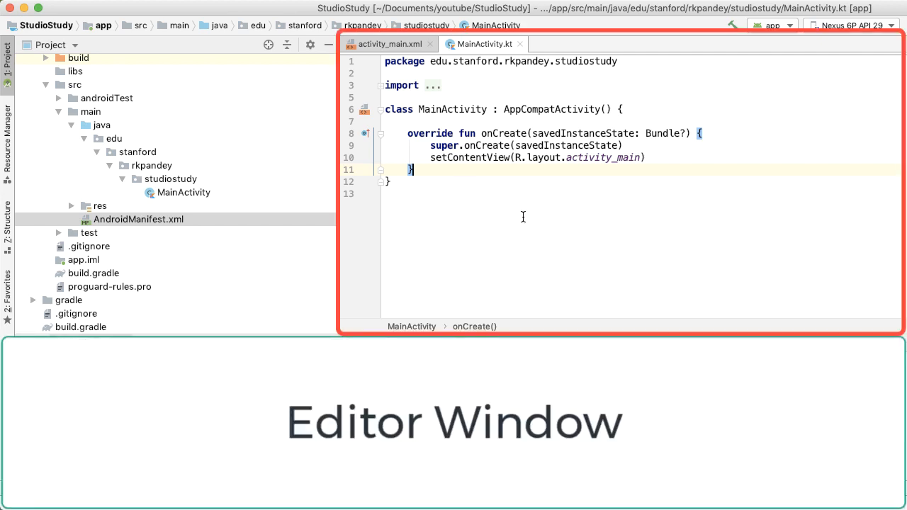
left_click(74, 44)
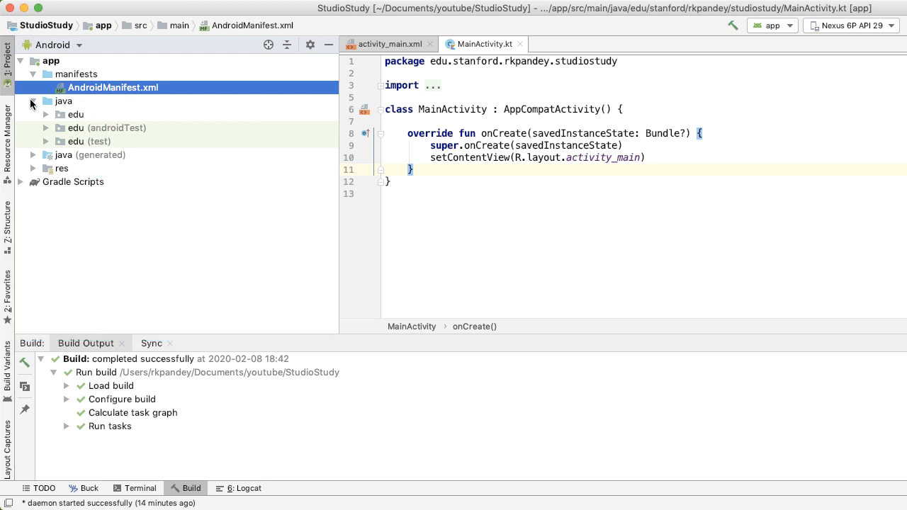
- Expand the java source folders and open the MainActivity source file
left_click(34, 101)
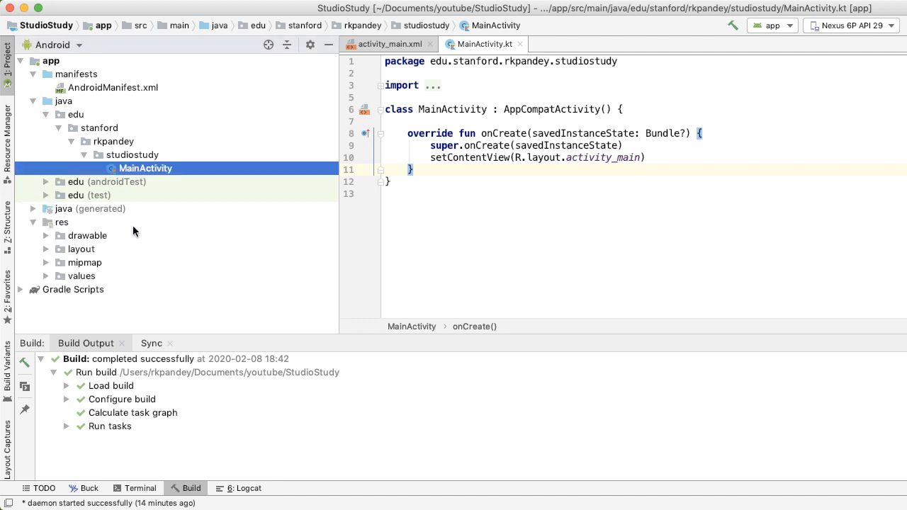
double_click(118, 246)
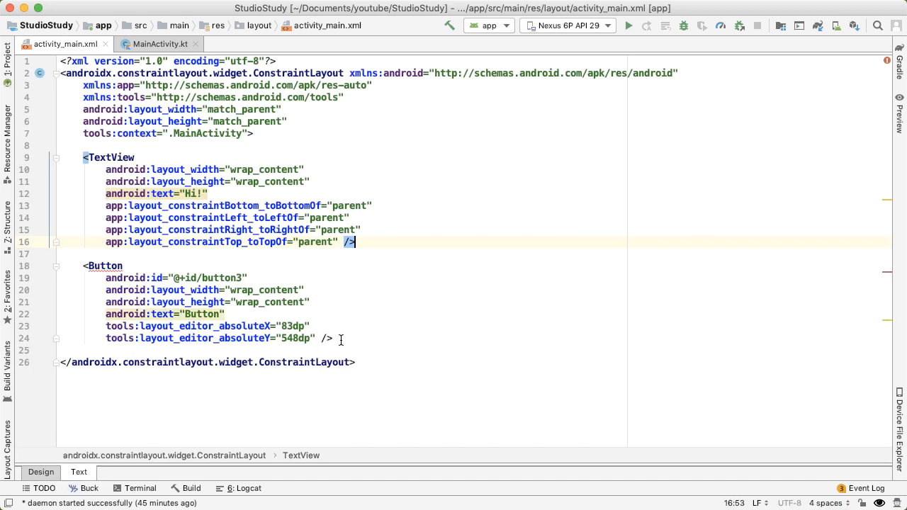
- Show the activity_main.xml layout with its 'Hi!' TextView and Button
left_click(159, 43)
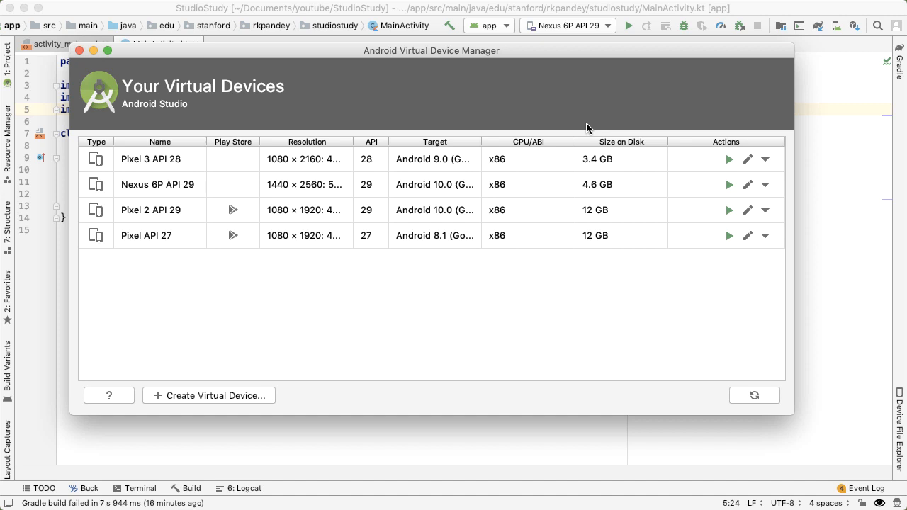
- Show the AVD Manager's list of virtual devices including Pixel 3 API 28
left_click(208, 395)
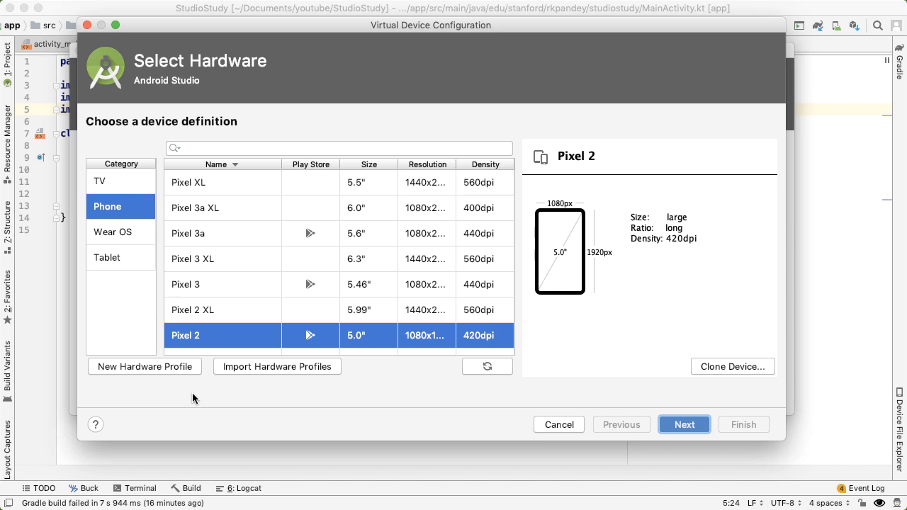
- Configure a new Pixel 2 virtual device with the Android 10 (Q) API 29 system image
left_click(682, 425)
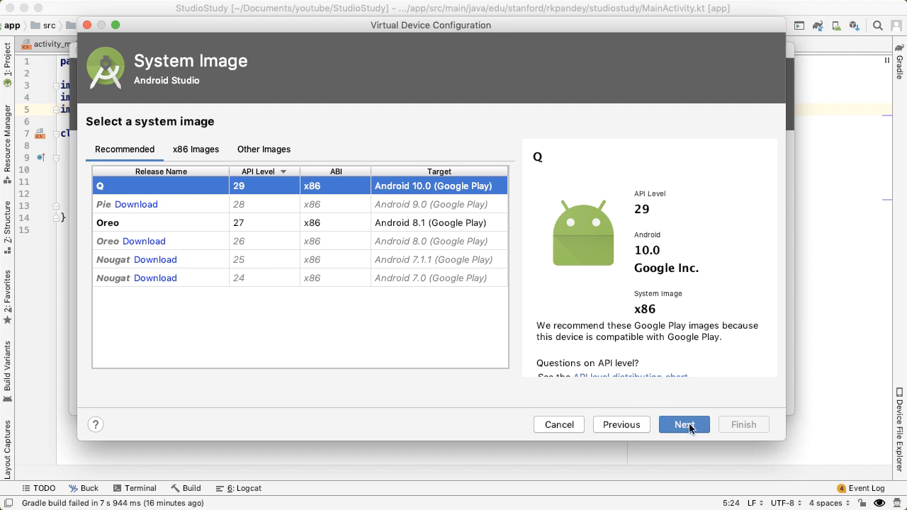
left_click(683, 425)
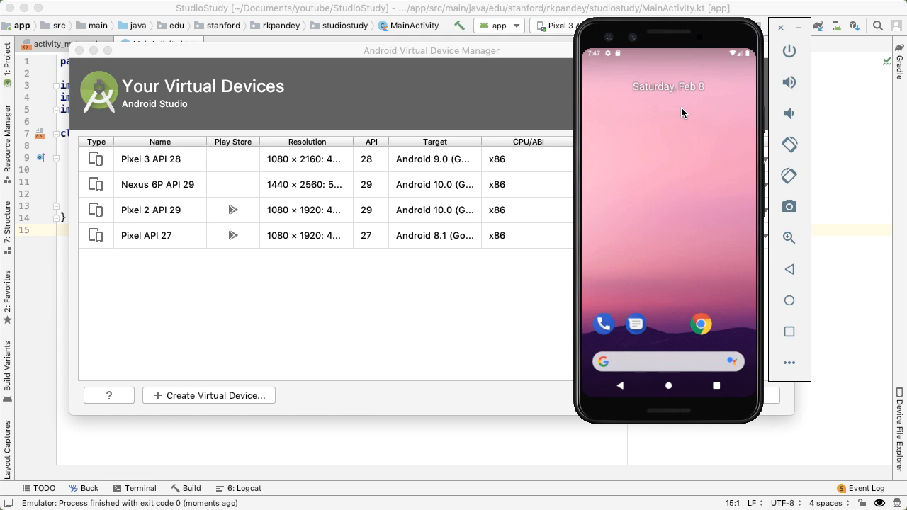
mouse_move(666, 243)
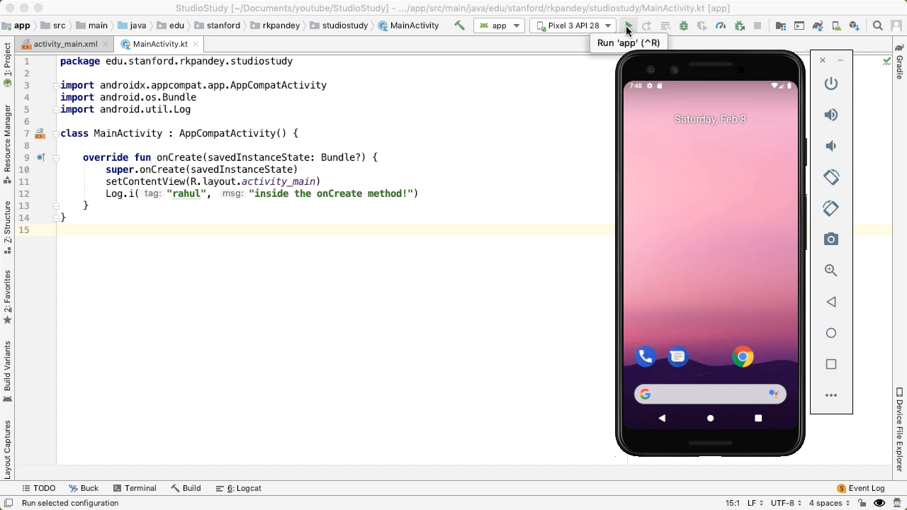
- Run the StudioStudy app on the Pixel 3 API 28 emulator
left_click(627, 26)
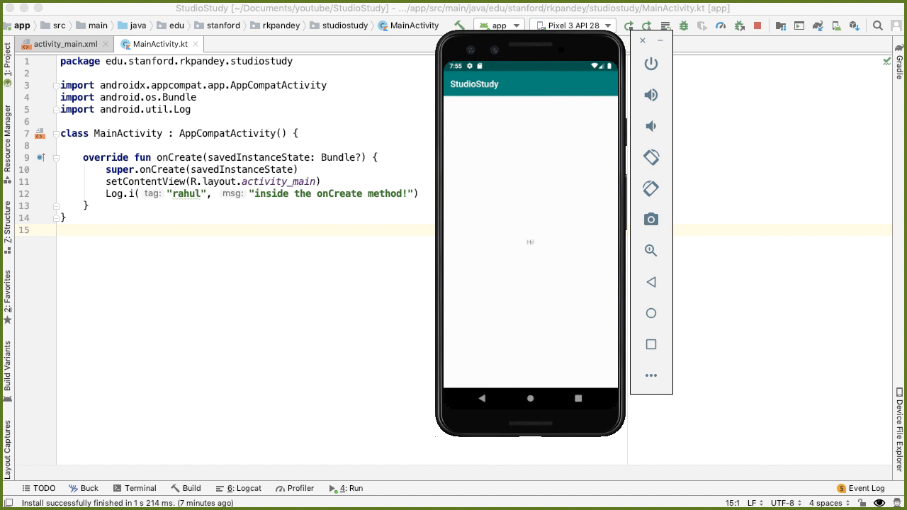
- Show Logcat for the emulator and list its running processes to filter by
left_click(235, 488)
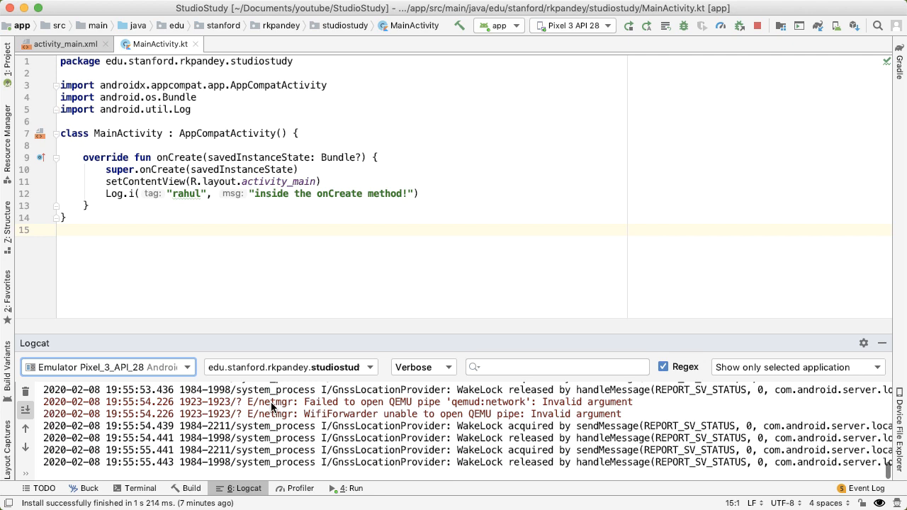
left_click(289, 258)
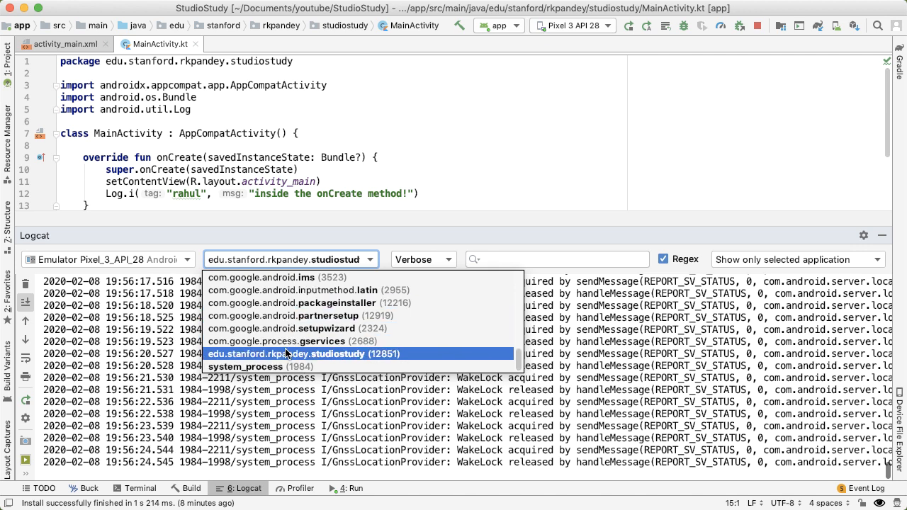
- Filter Logcat to the edu.stanford.rkpandey.studiostudy process at Info level
left_click(306, 354)
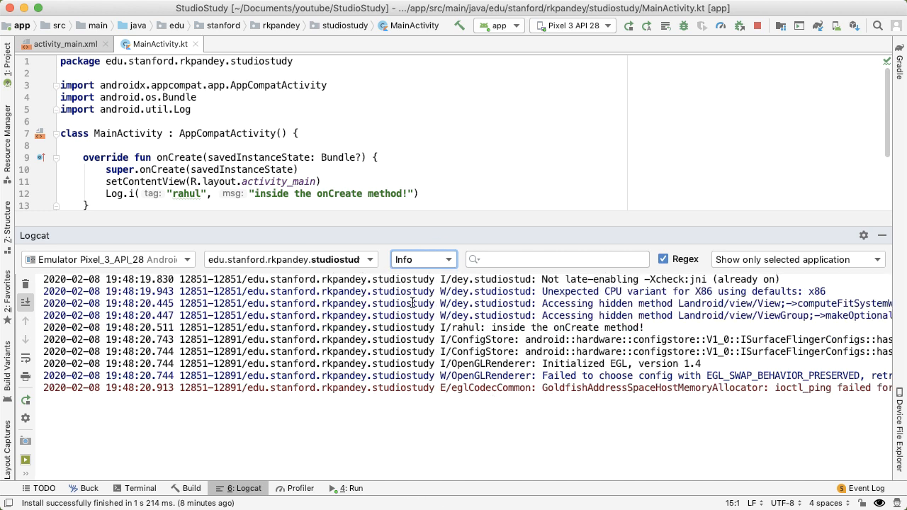